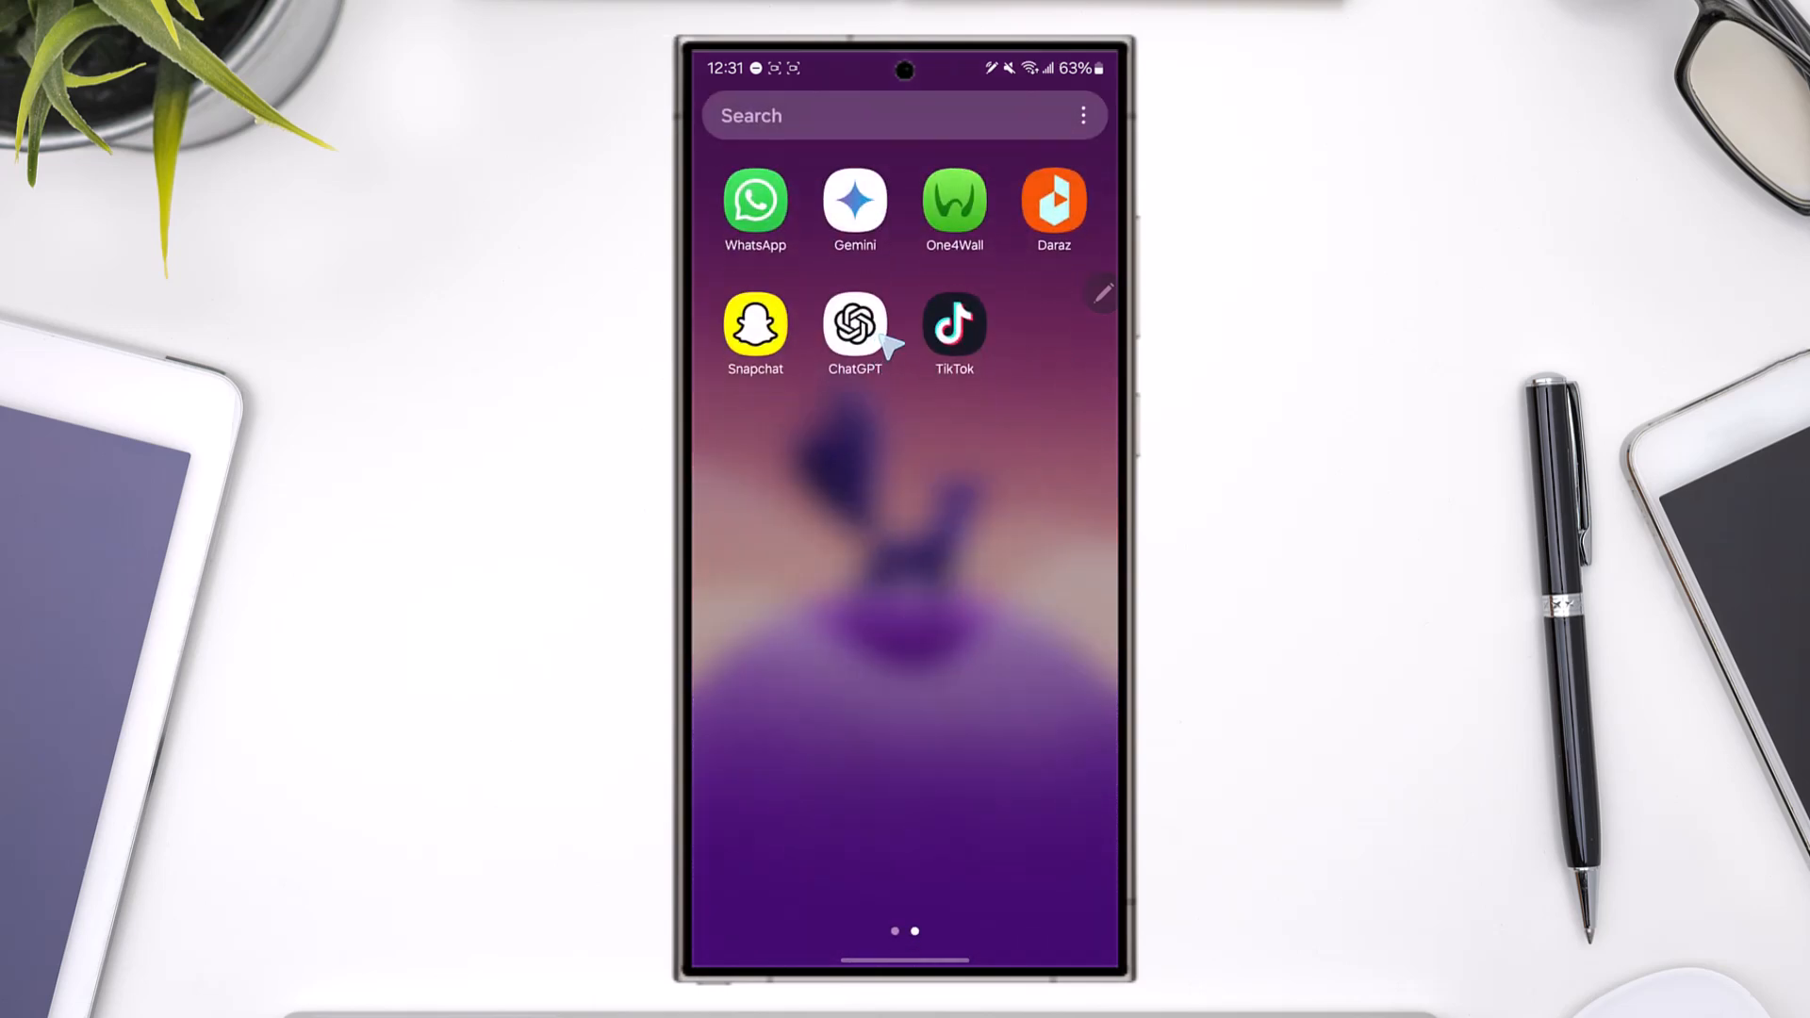
Launch ChatGPT from its home-screen icon to reach the new-chat screen
click(854, 326)
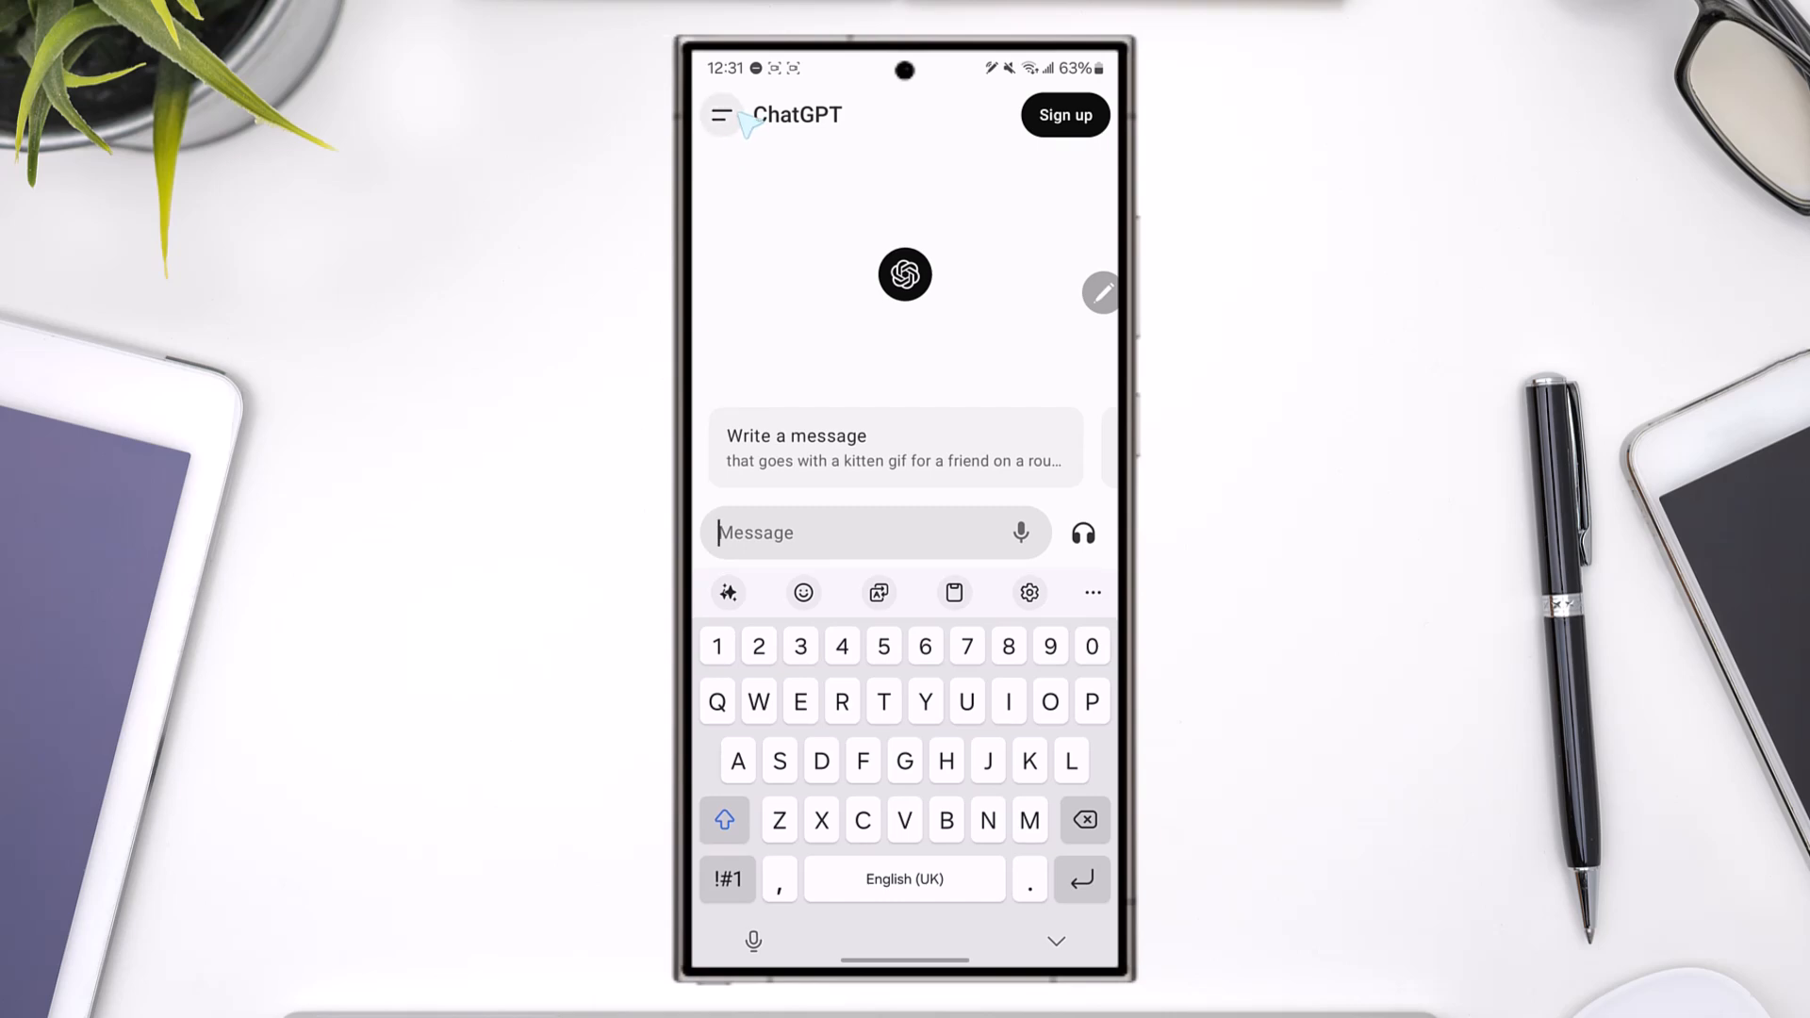
Use the navigation menu's 'Log in or sign up' to reach the sign-in options screen
click(722, 115)
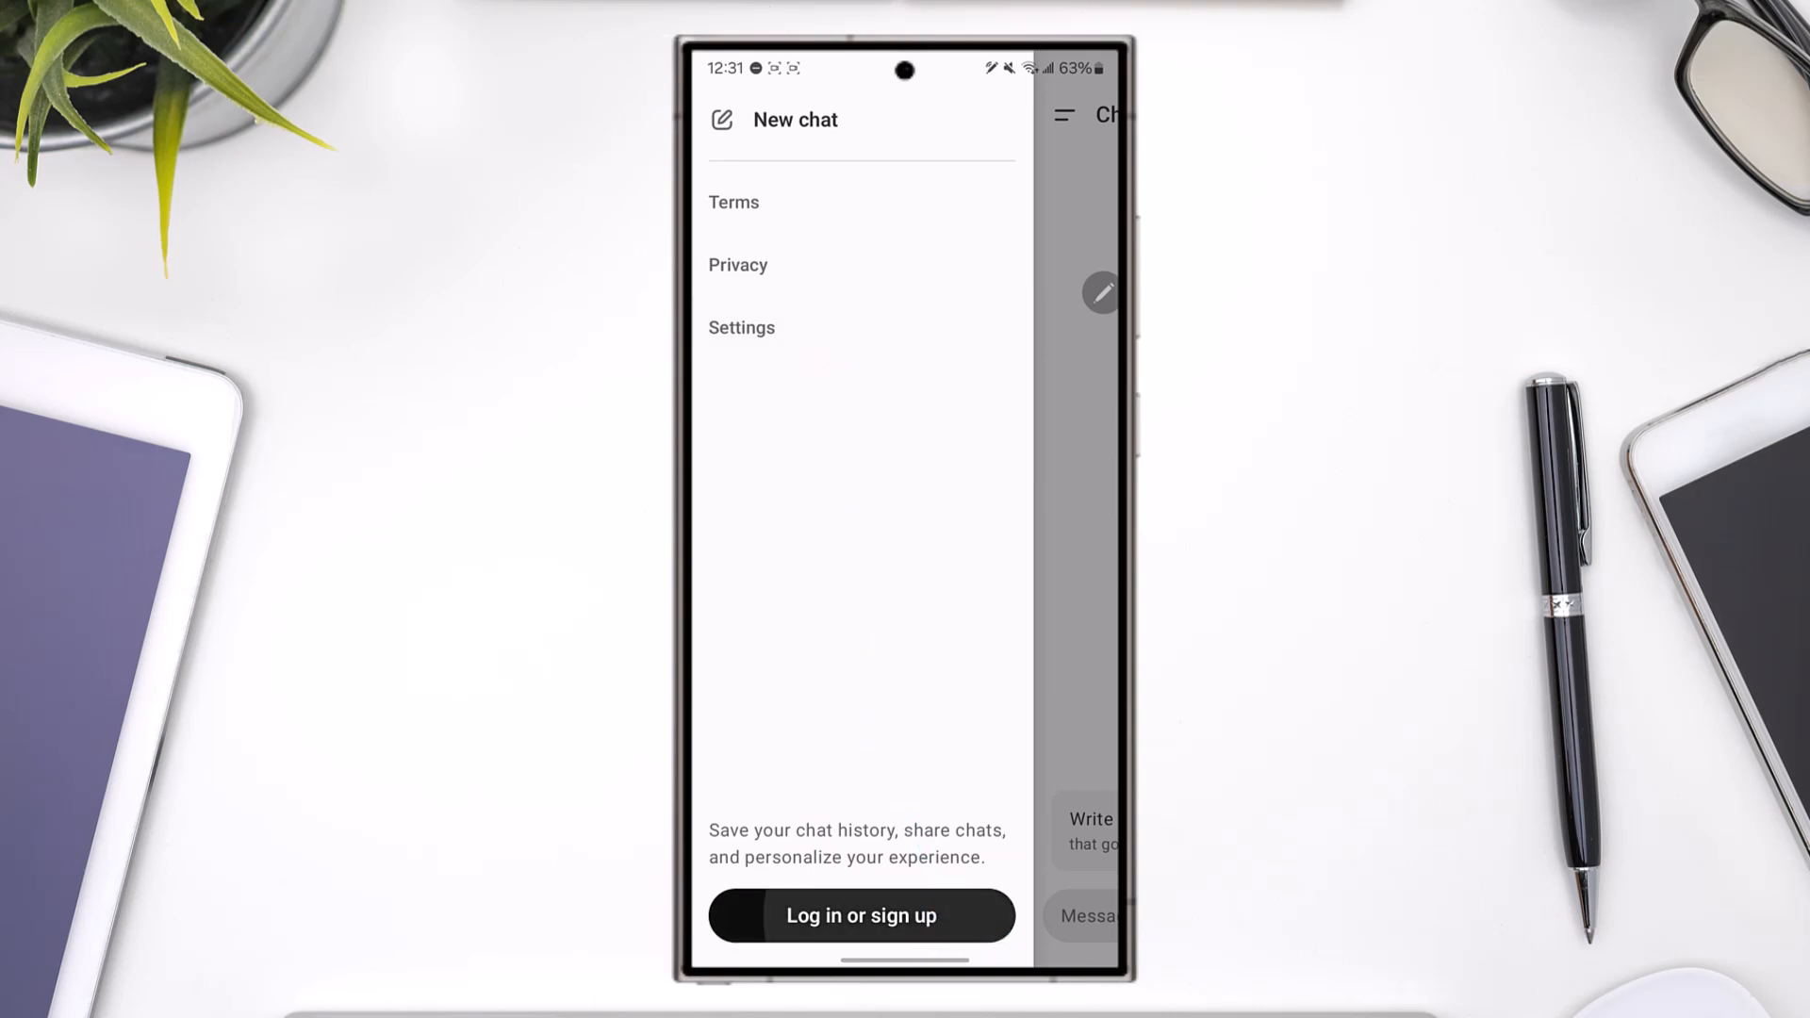
click(860, 917)
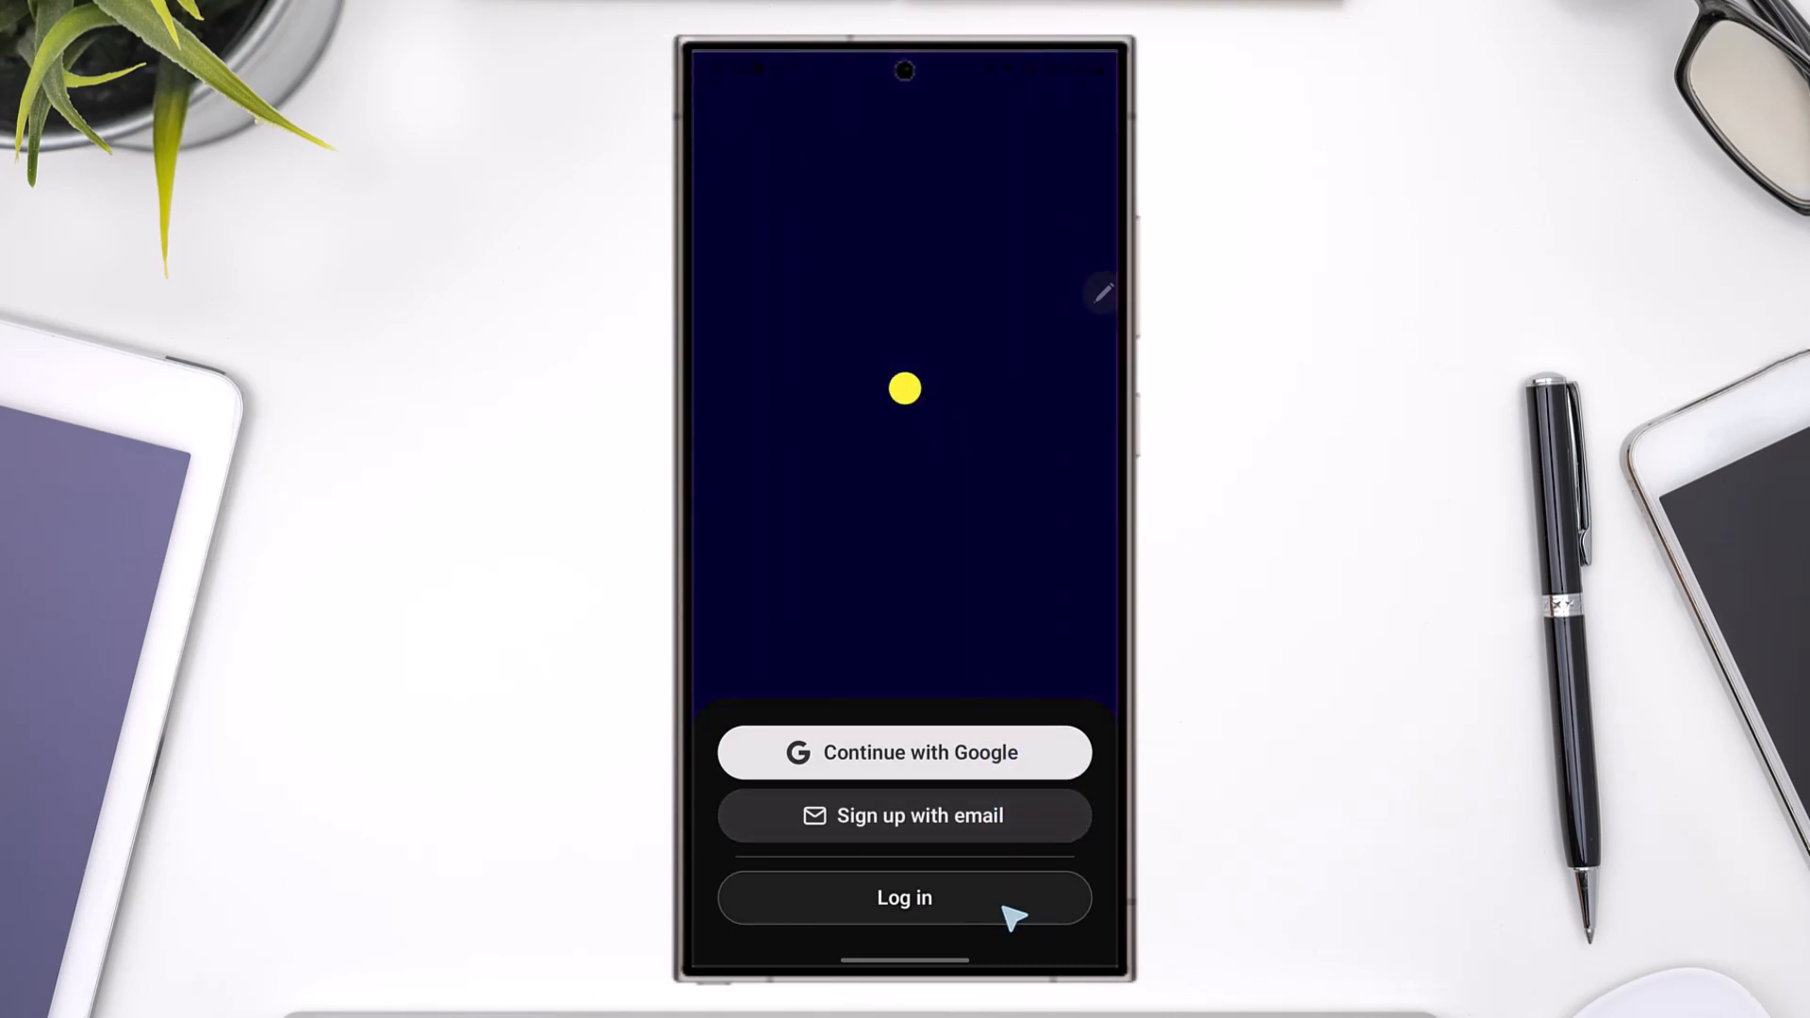
click(906, 898)
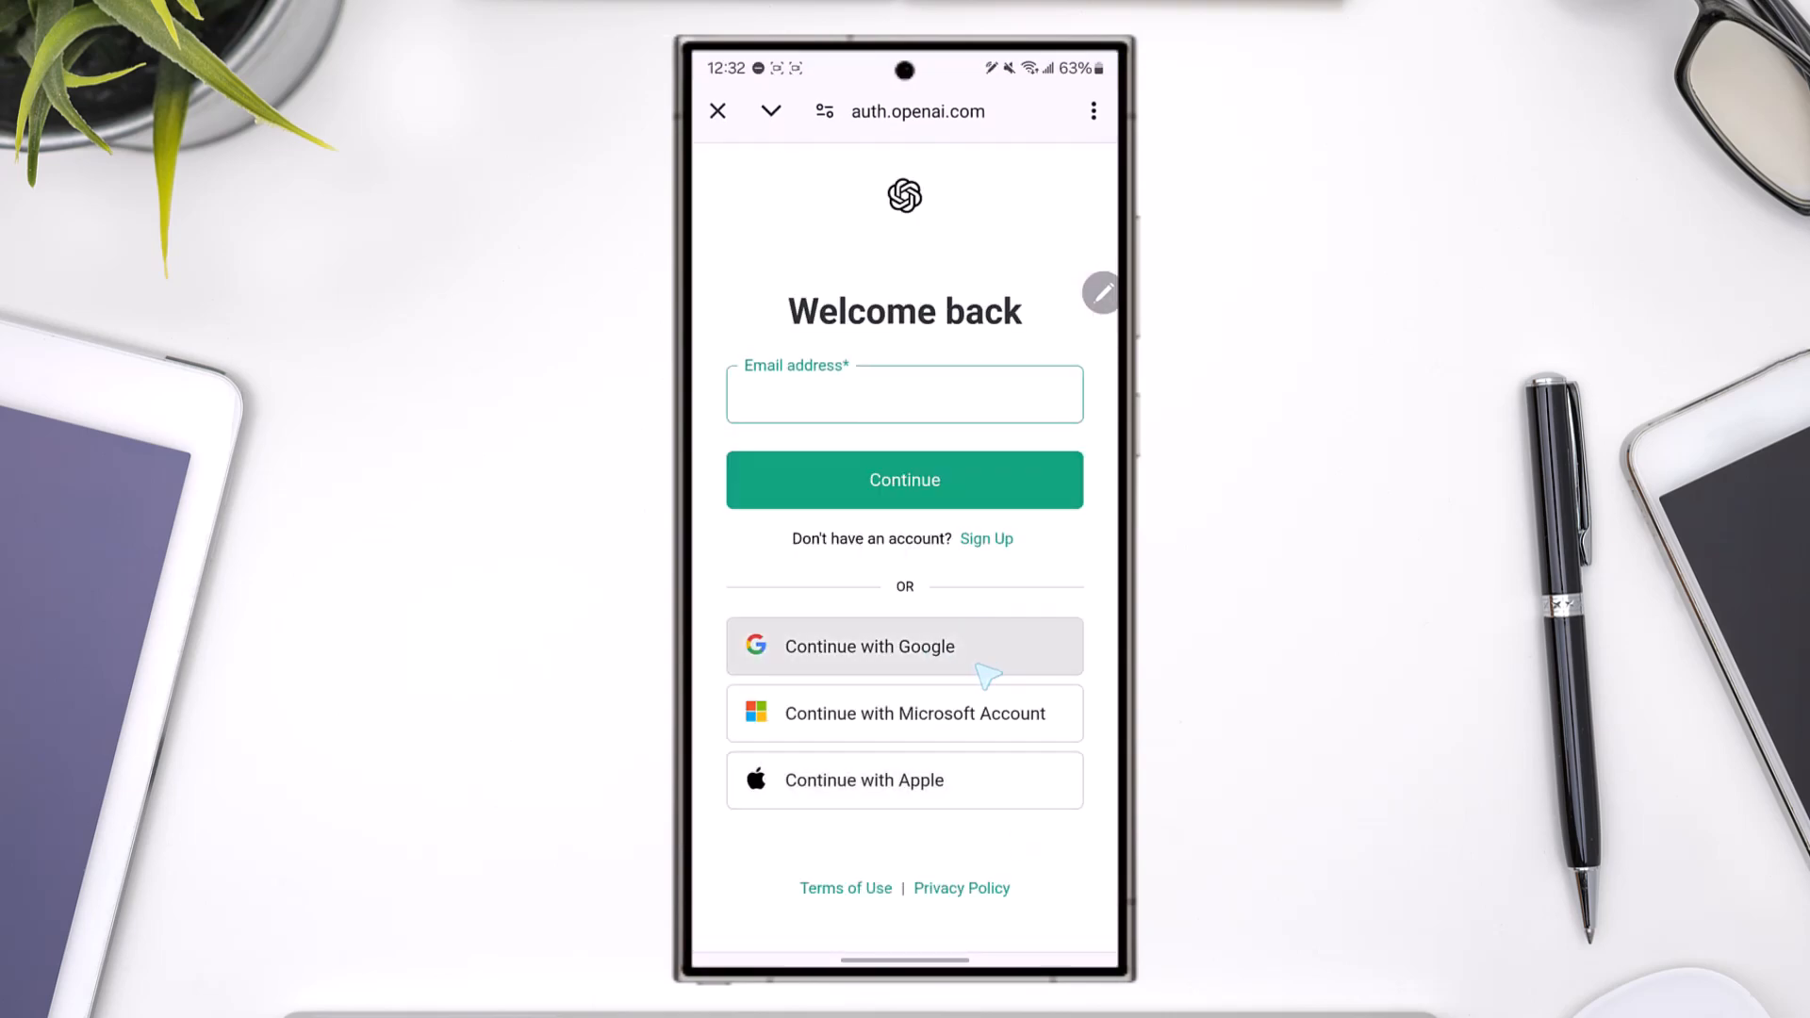
mouse_move(981, 724)
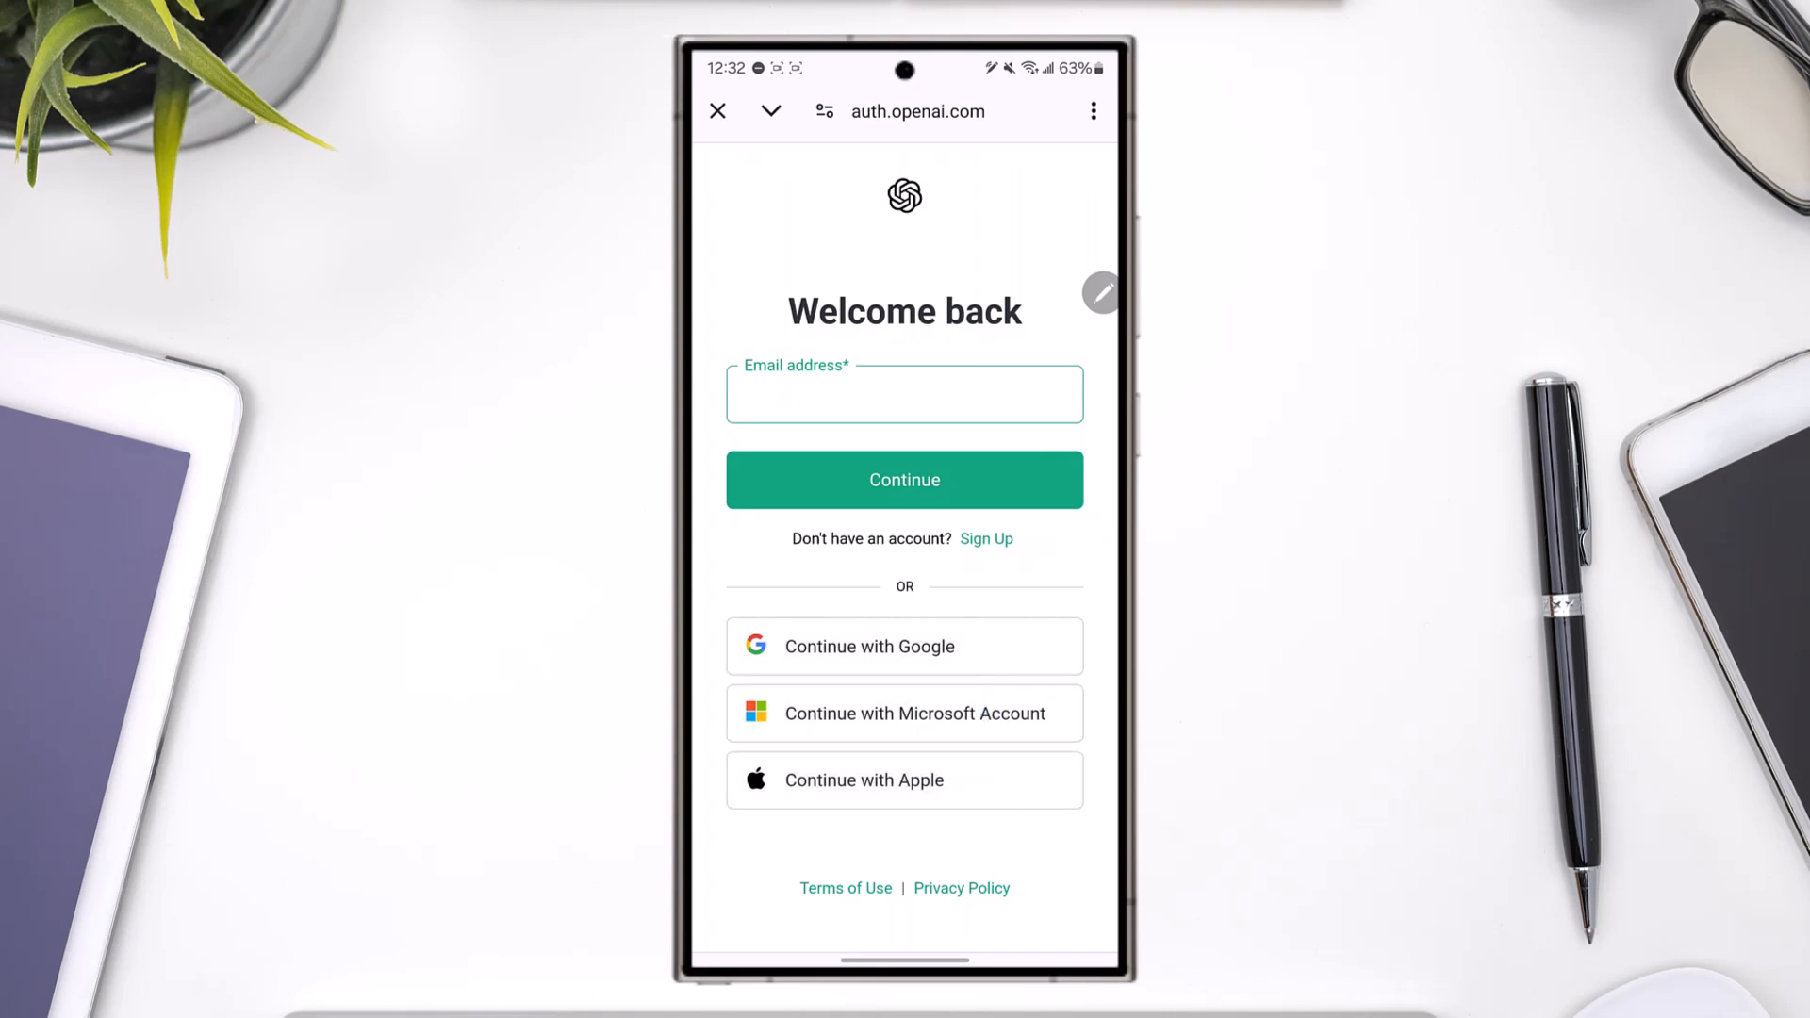
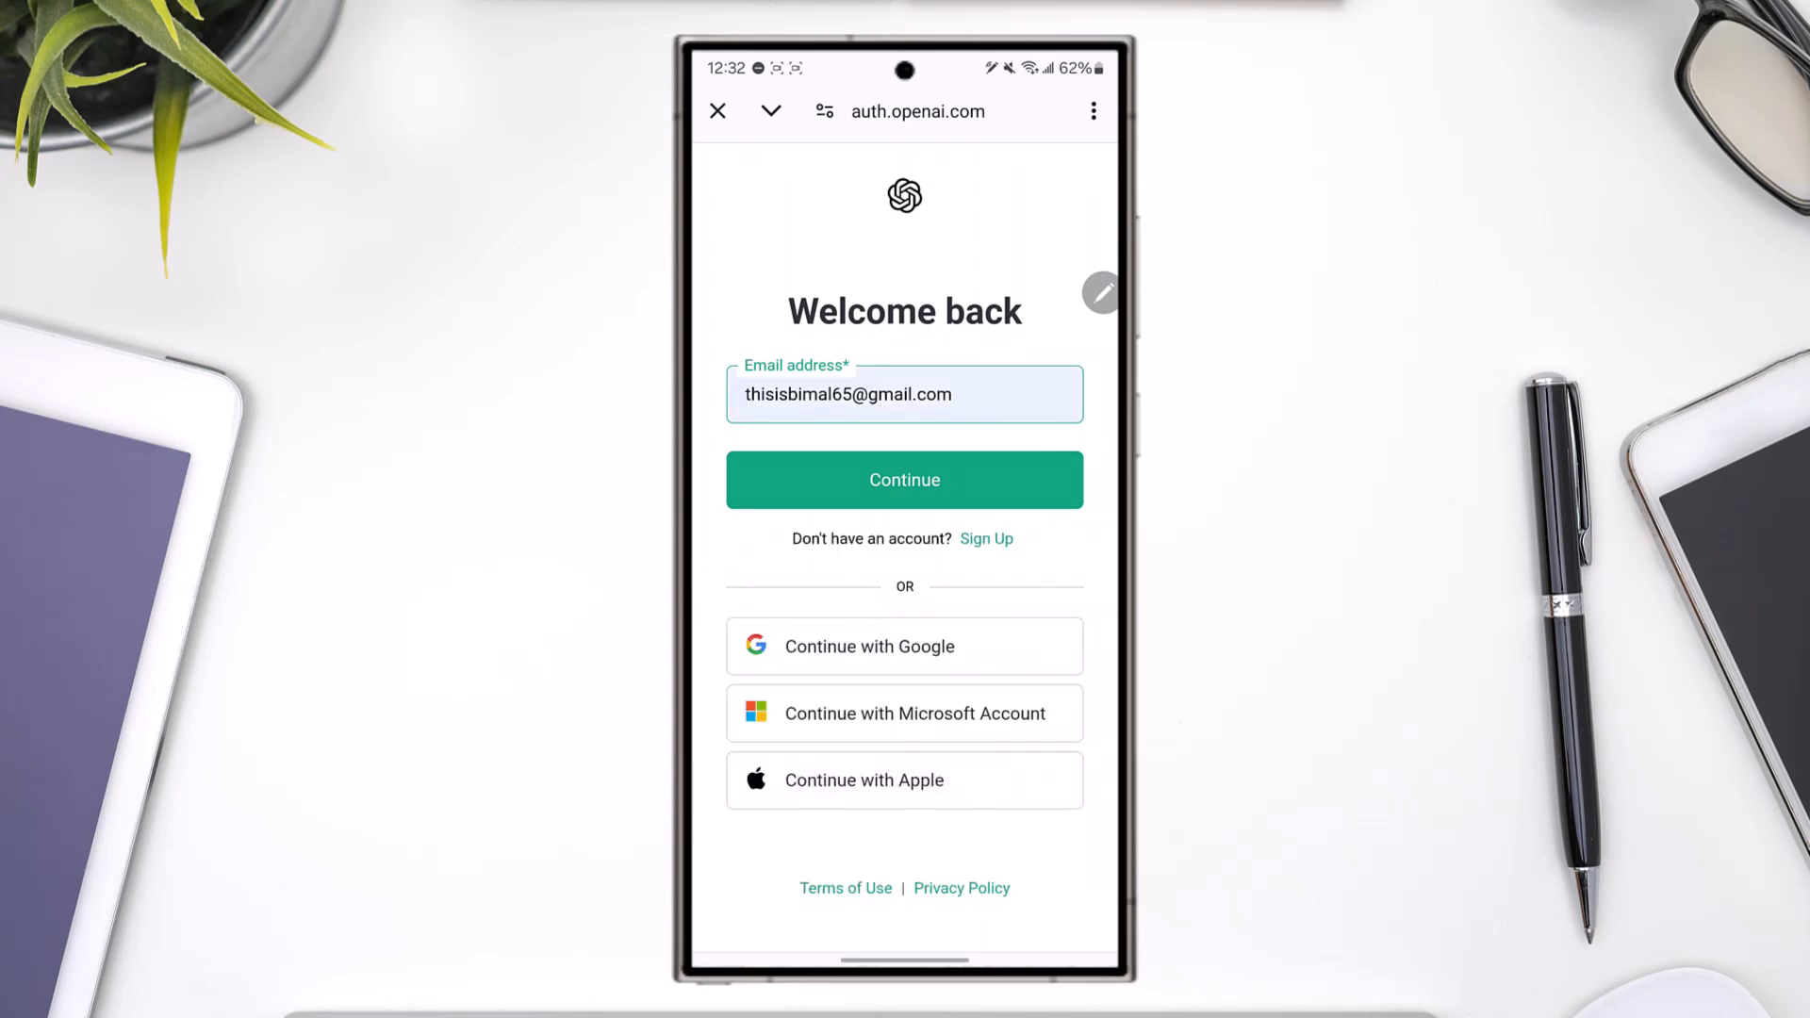
click(903, 479)
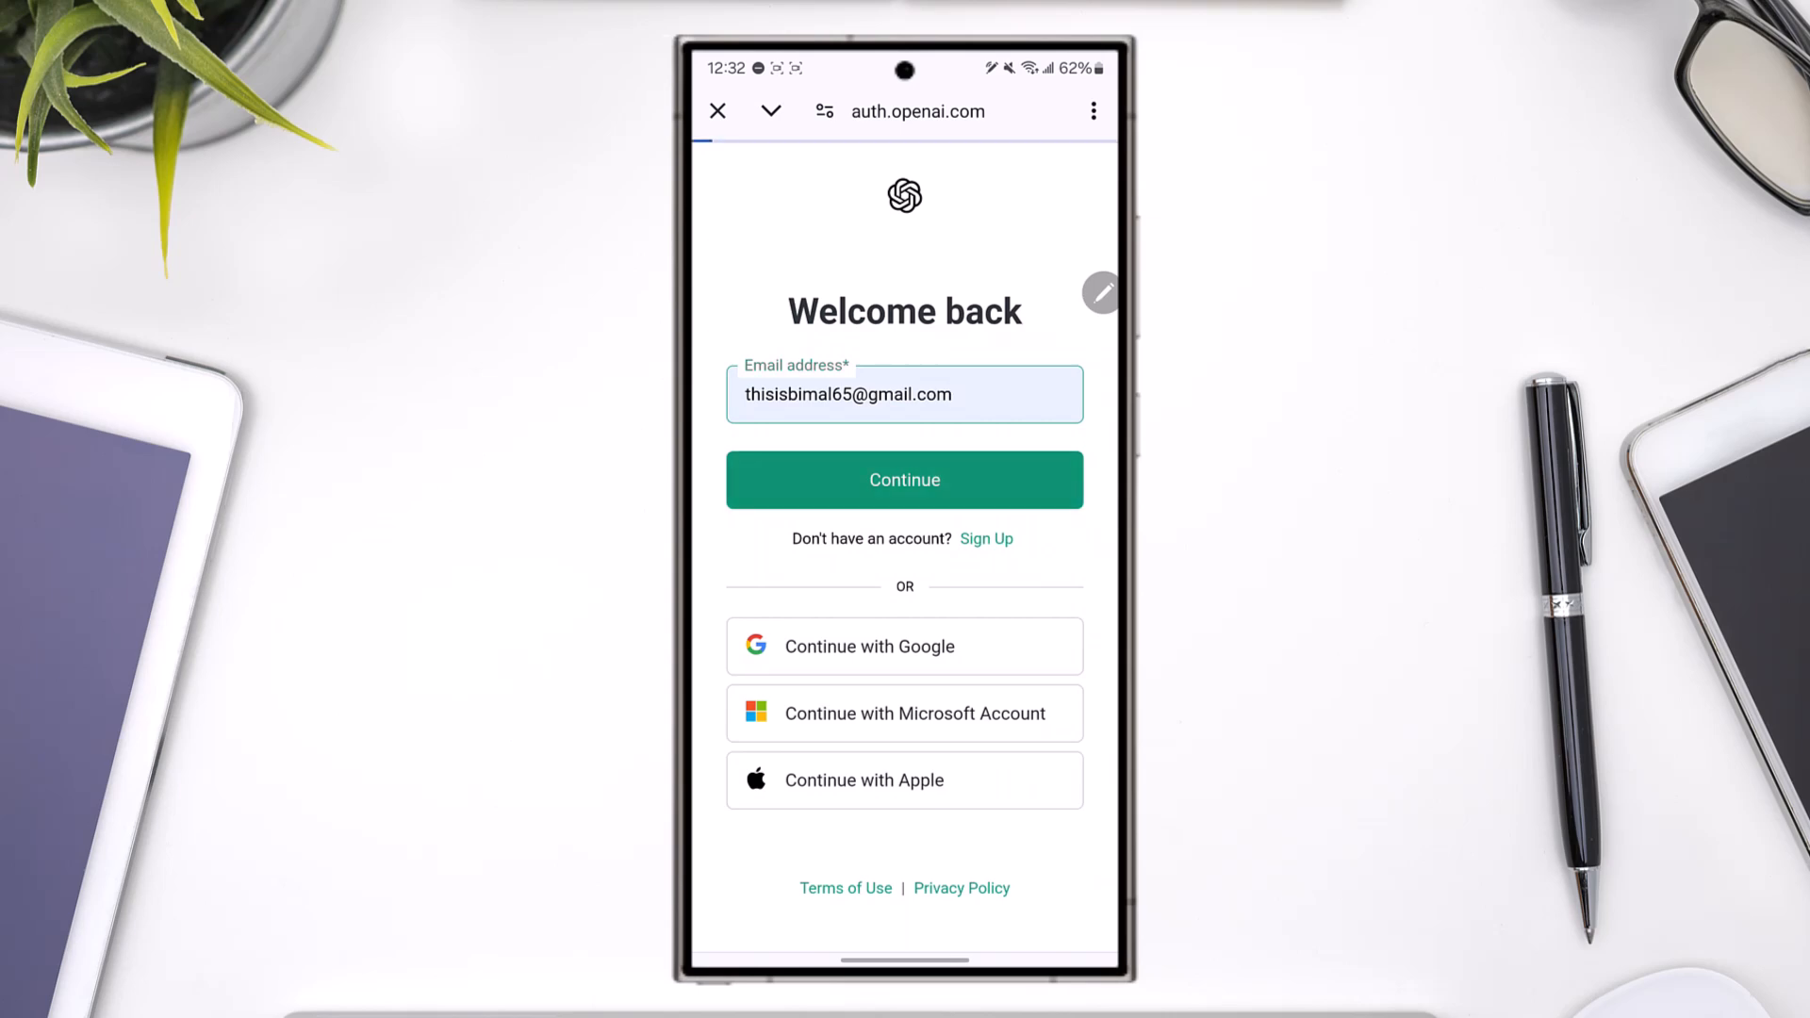
Continue to the Enter your password page, then close all recent apps to return home
click(904, 479)
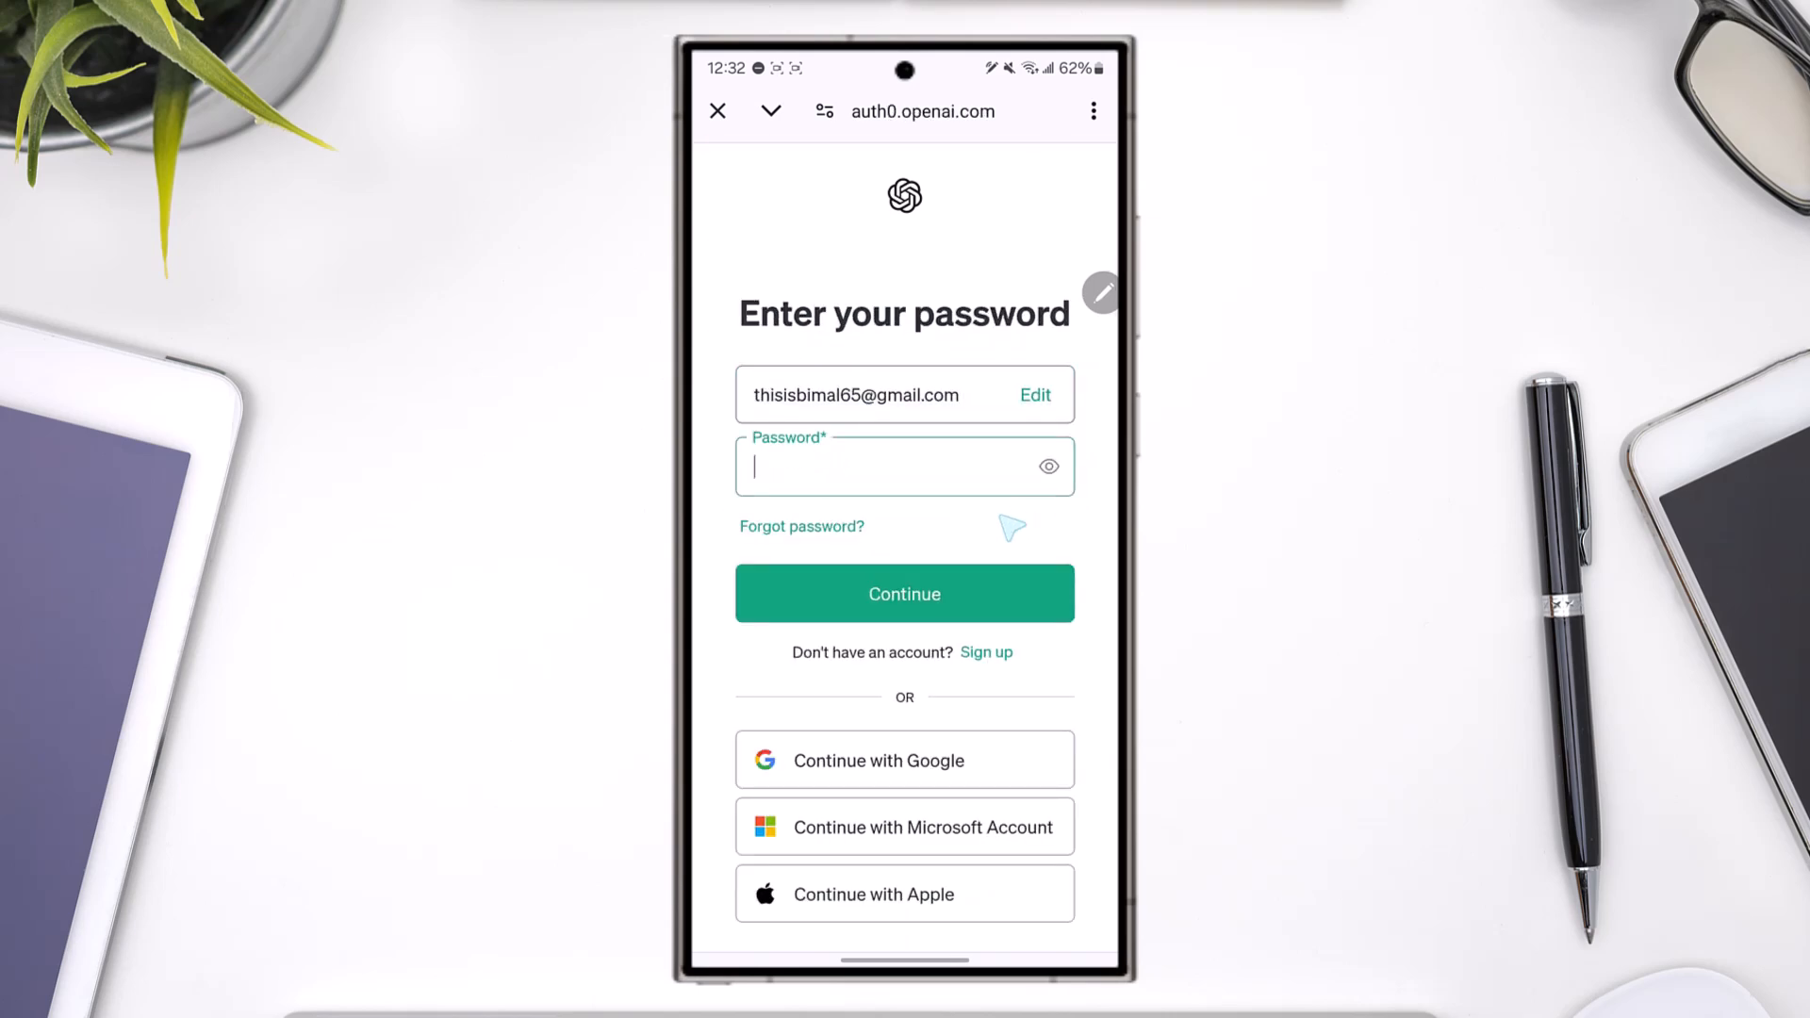
mouse_move(1050, 624)
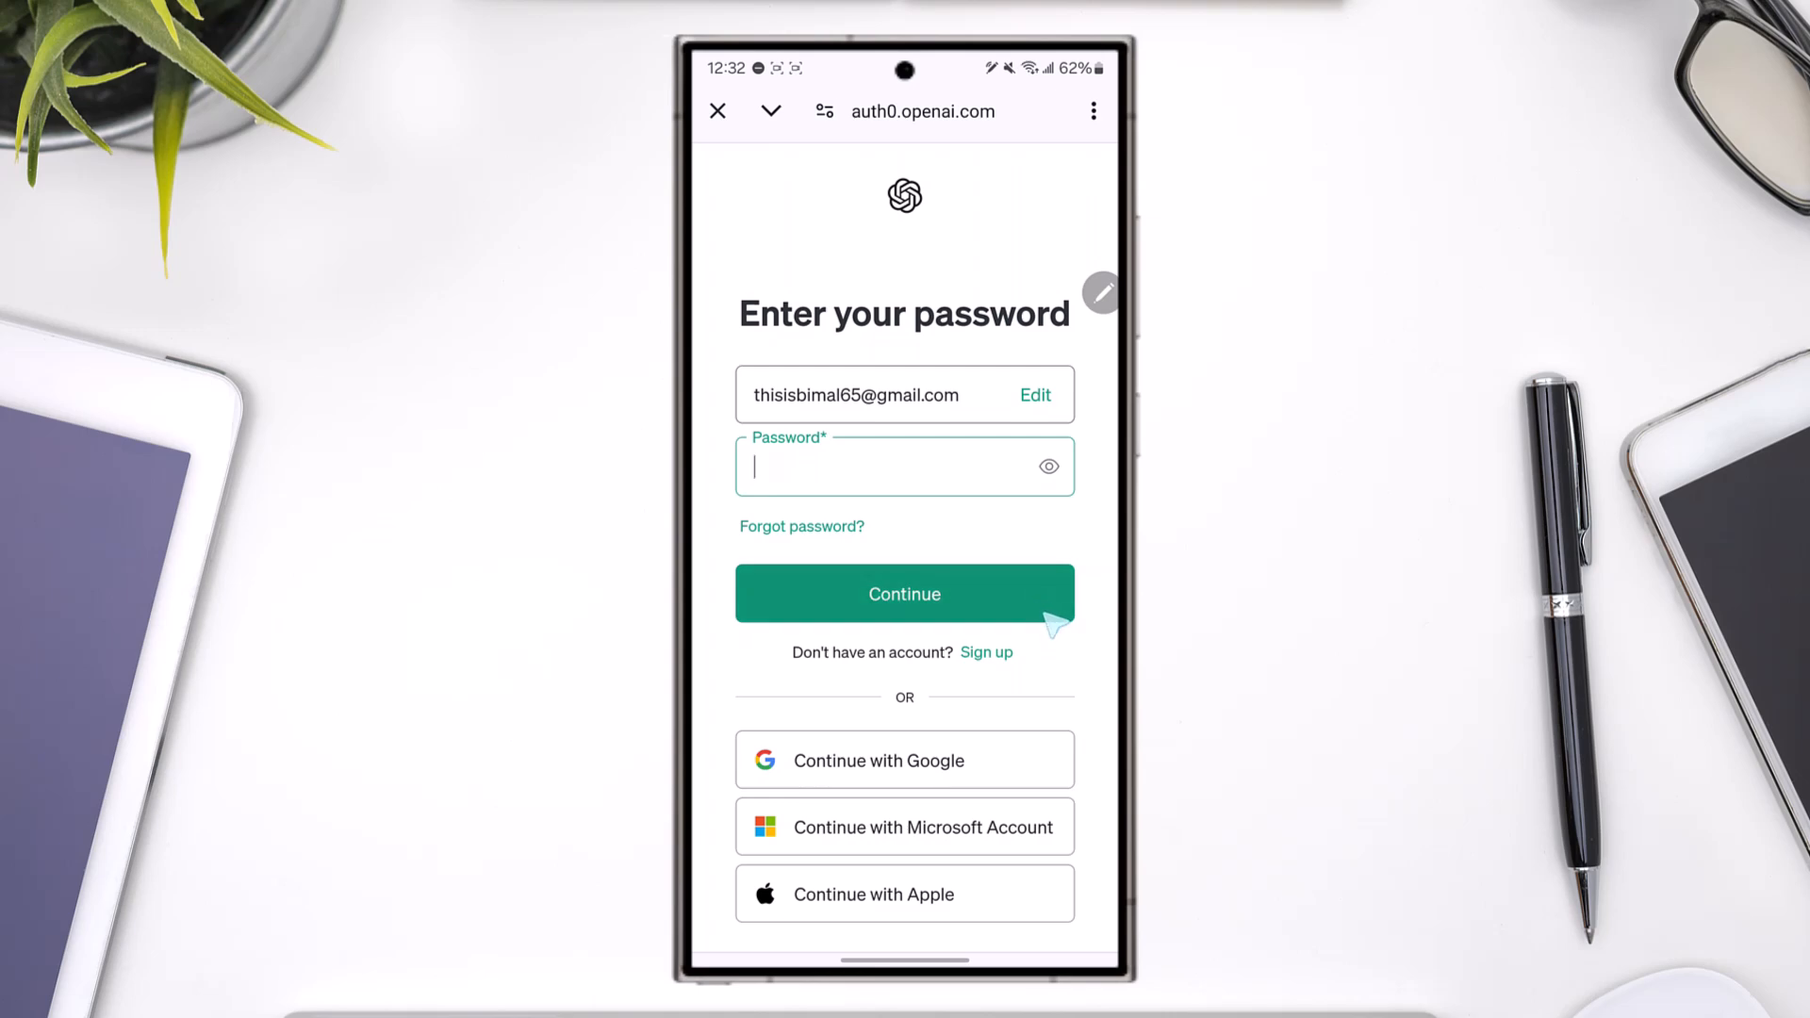
mouse_move(1058, 650)
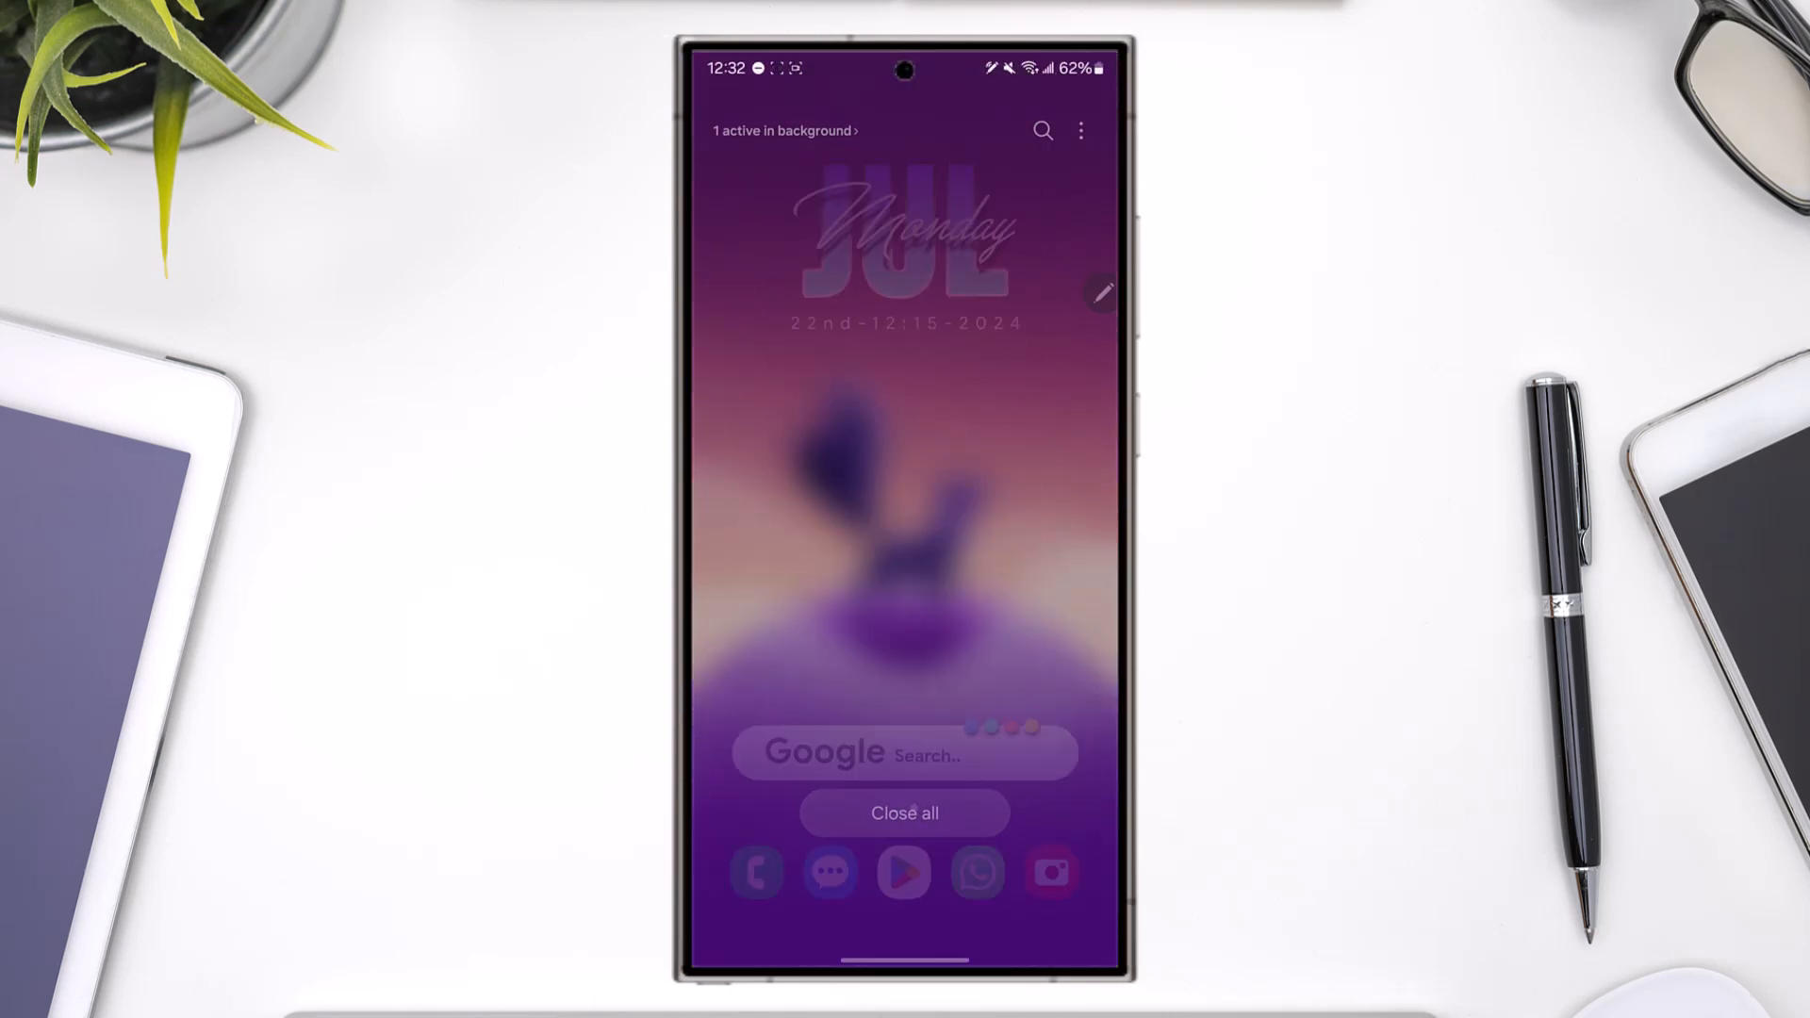
click(906, 813)
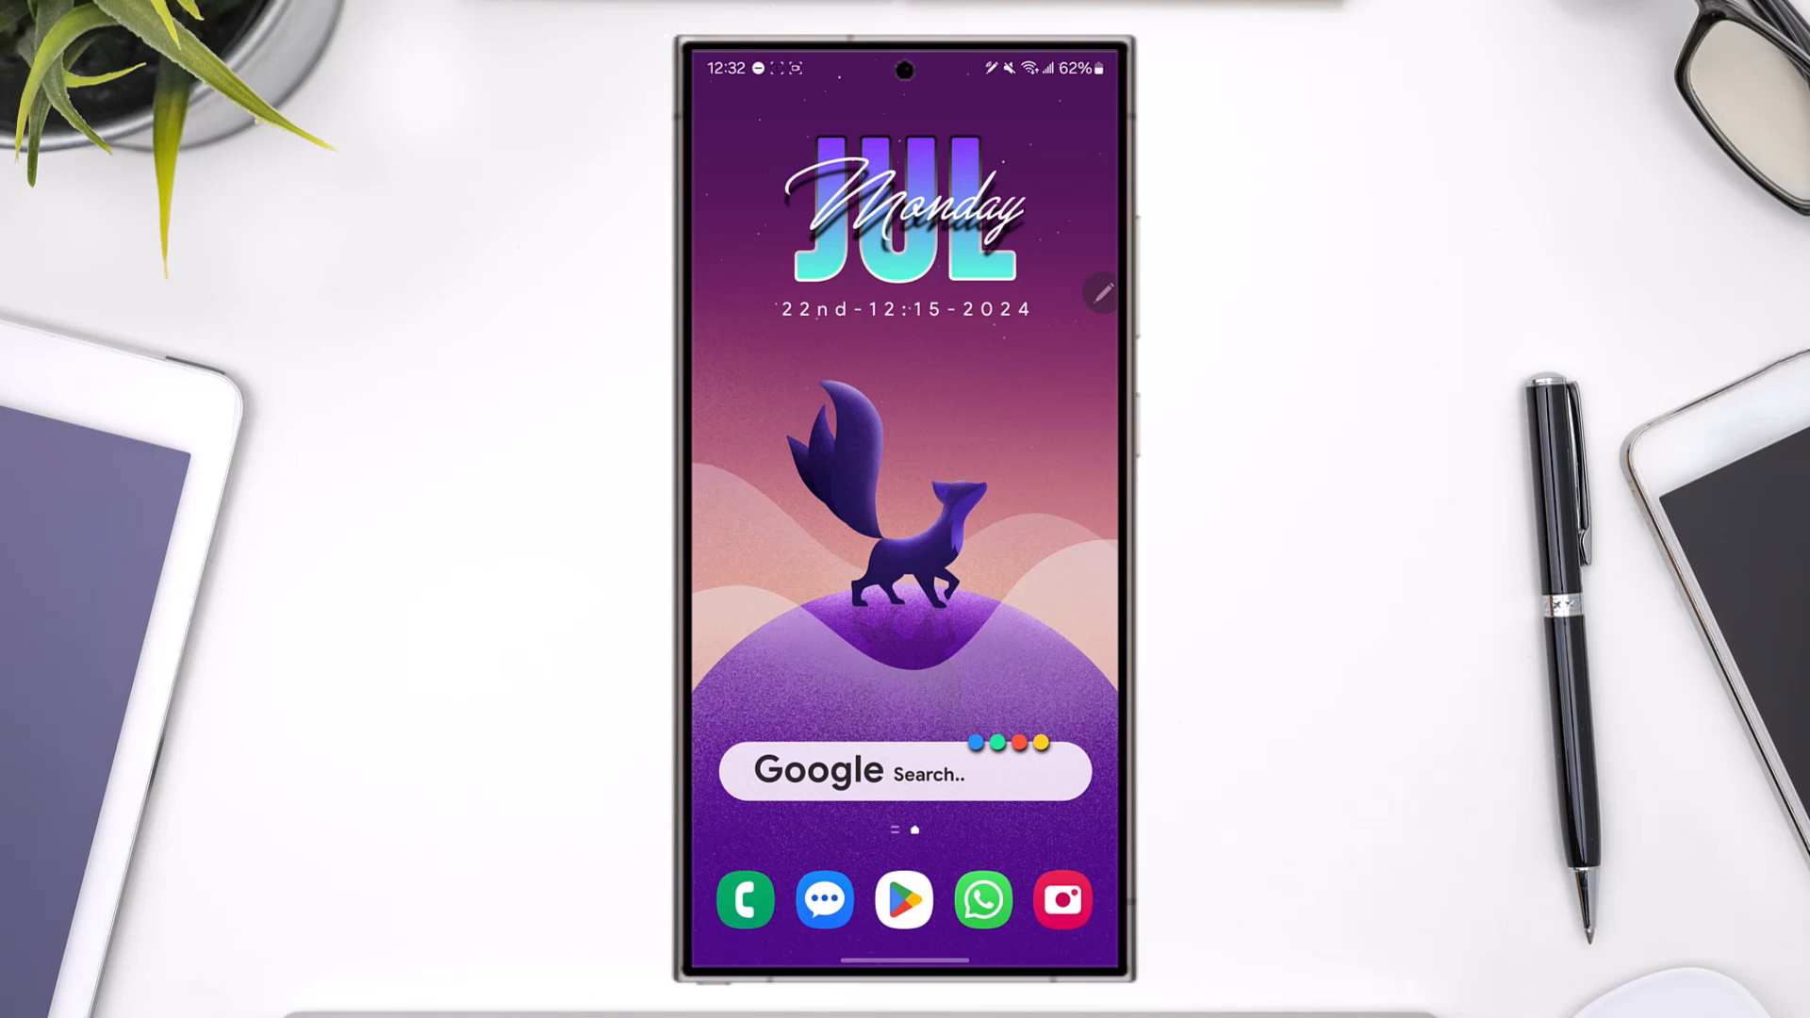